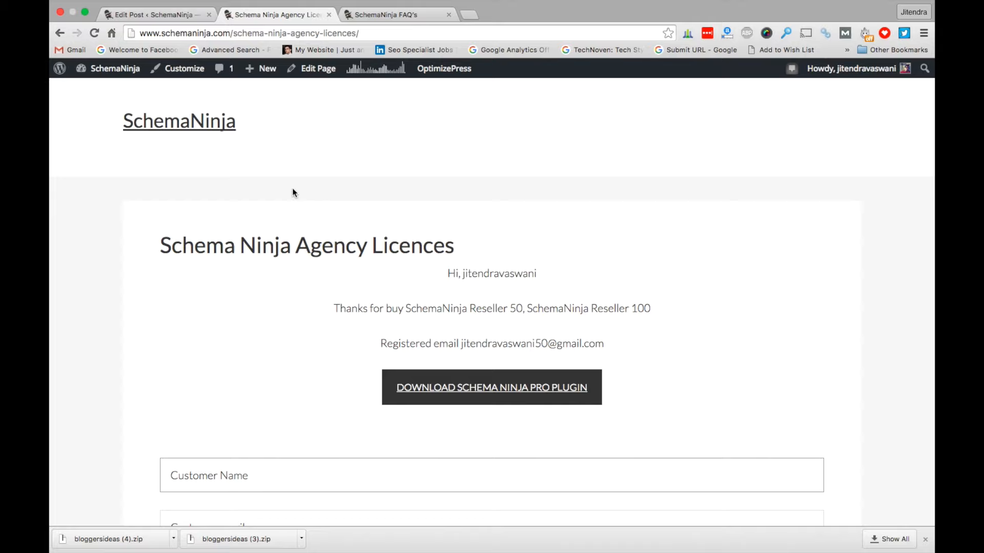
scroll(down, 3)
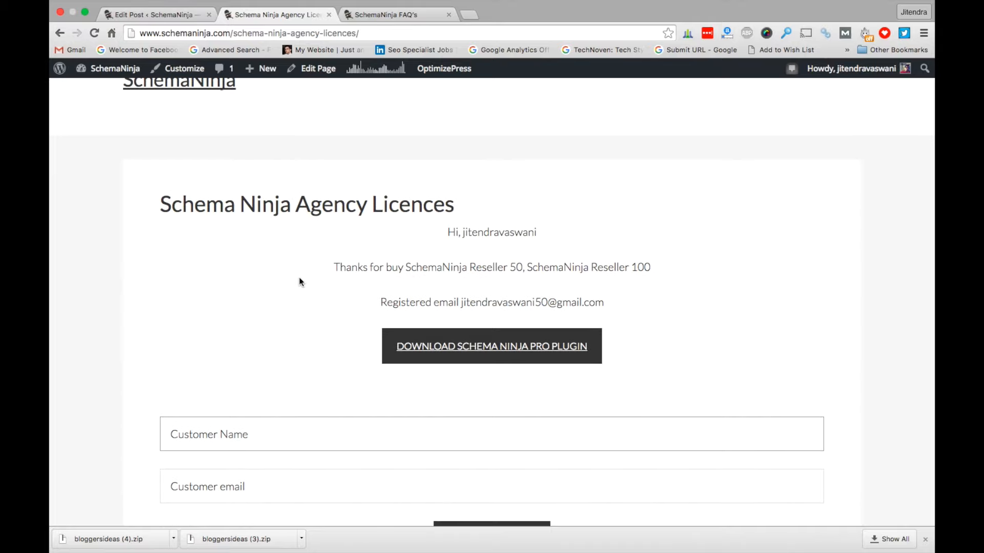
scroll(down, 3)
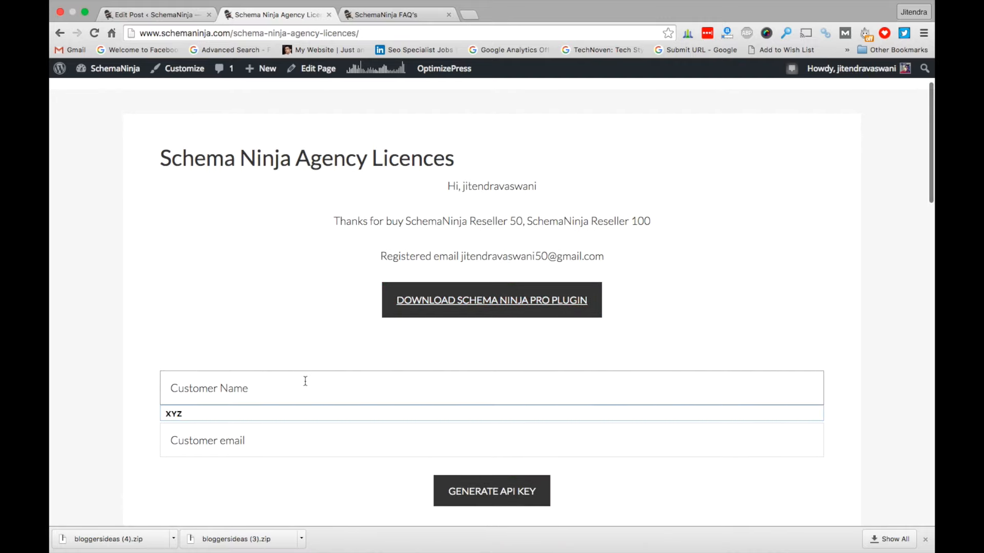
text(Jitendra)
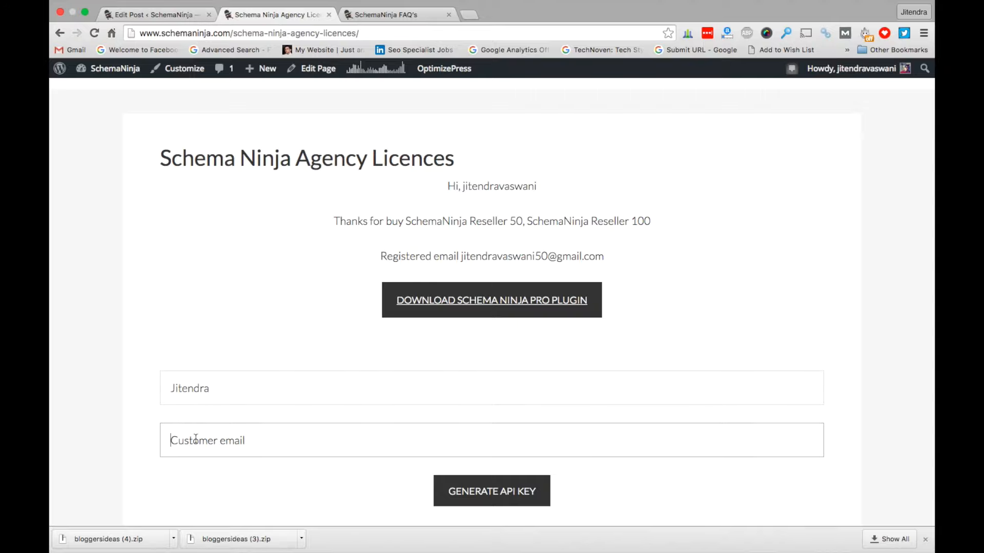
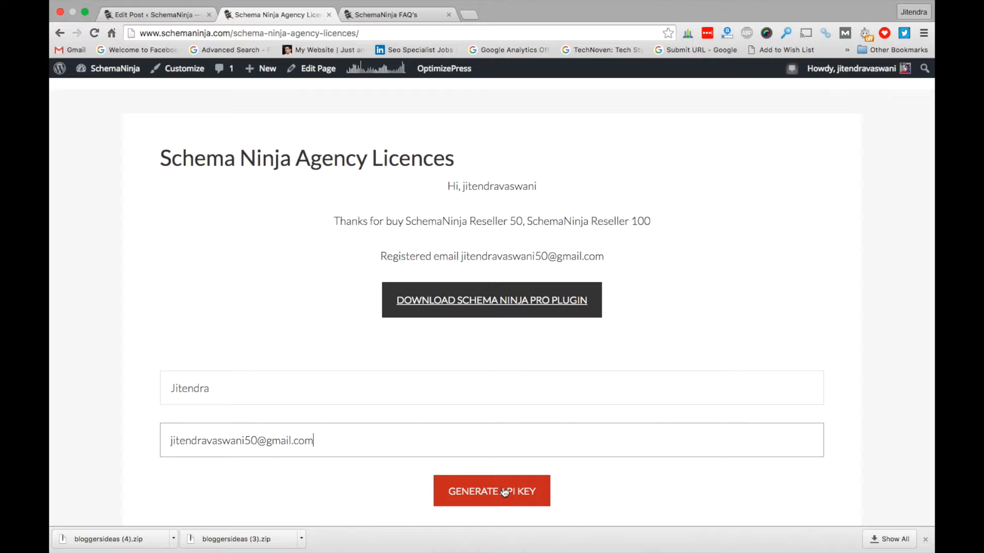
Generate the API key so the customer key table appears with the entry Activated.
click(491, 491)
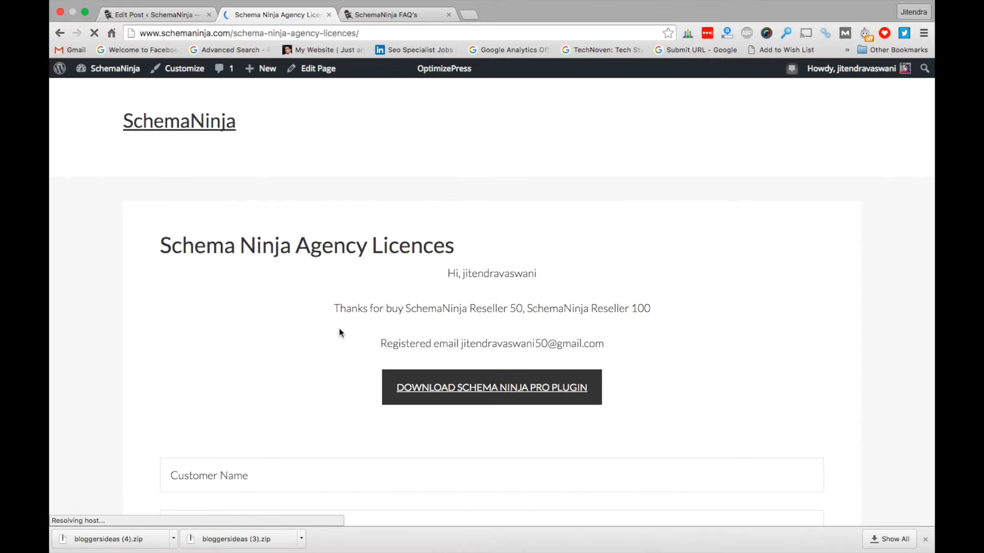
scroll(down, 3)
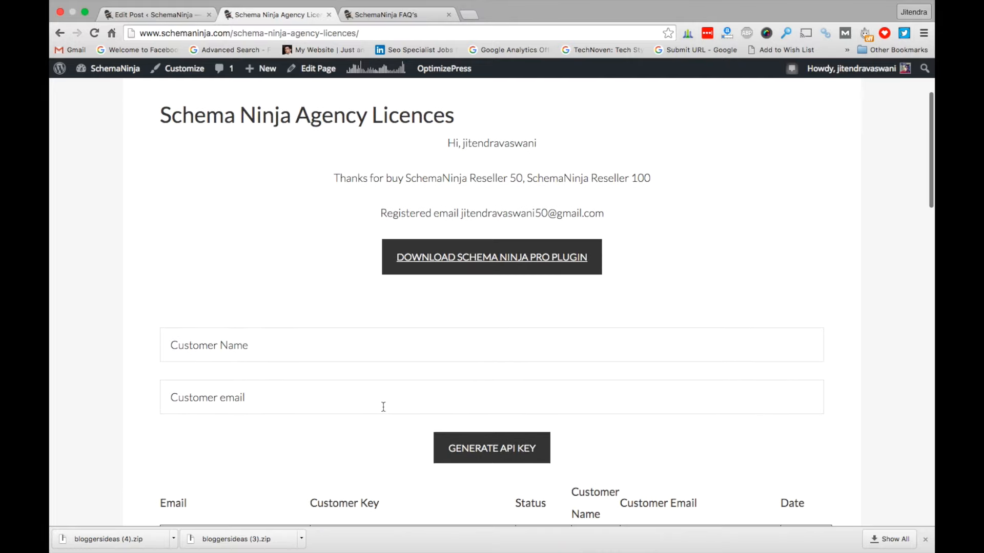
scroll(down, 3)
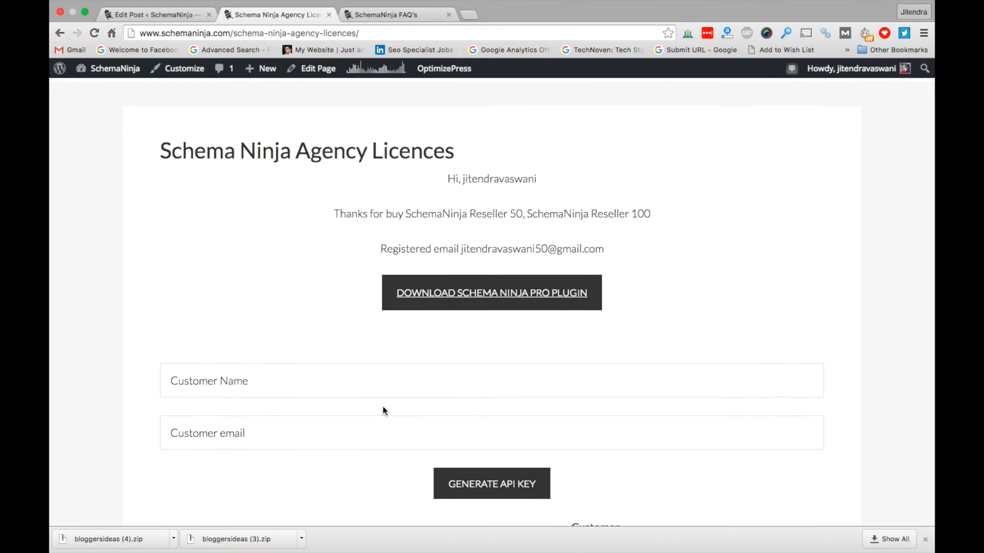
scroll(down, 3)
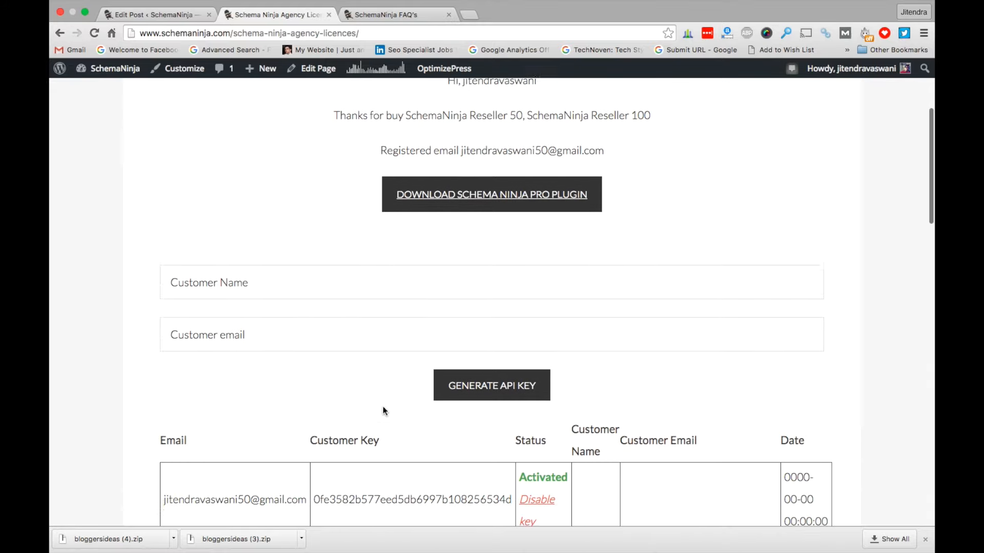
scroll(down, 3)
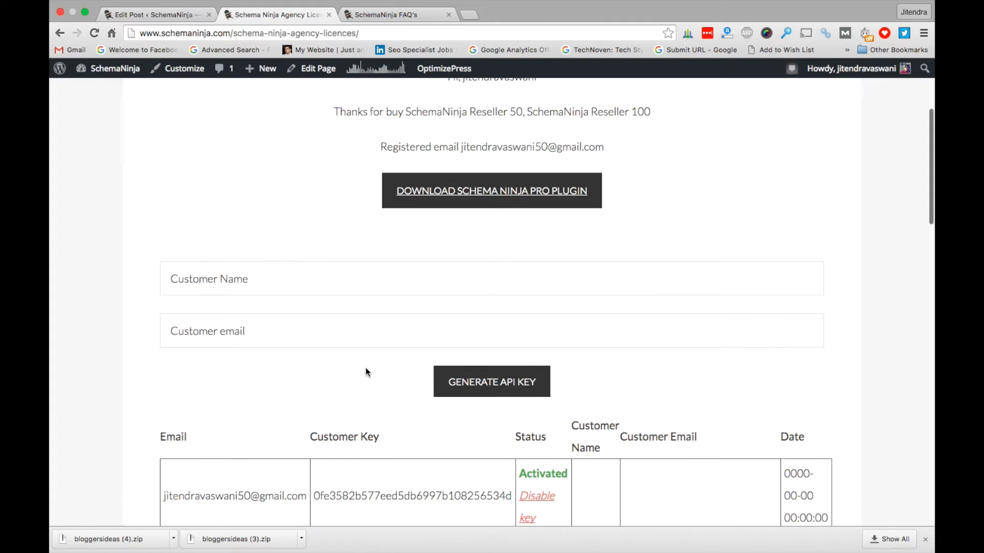
scroll(up, 3)
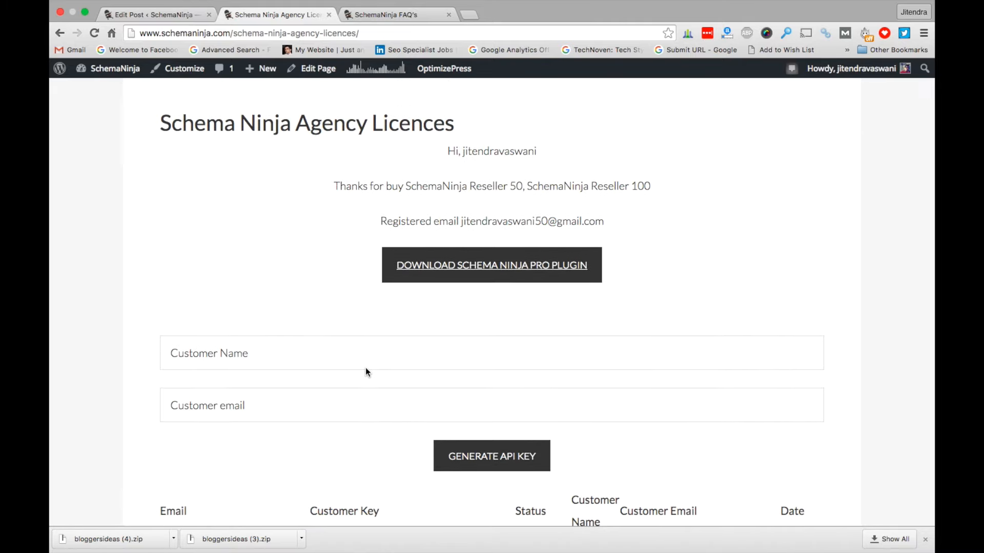